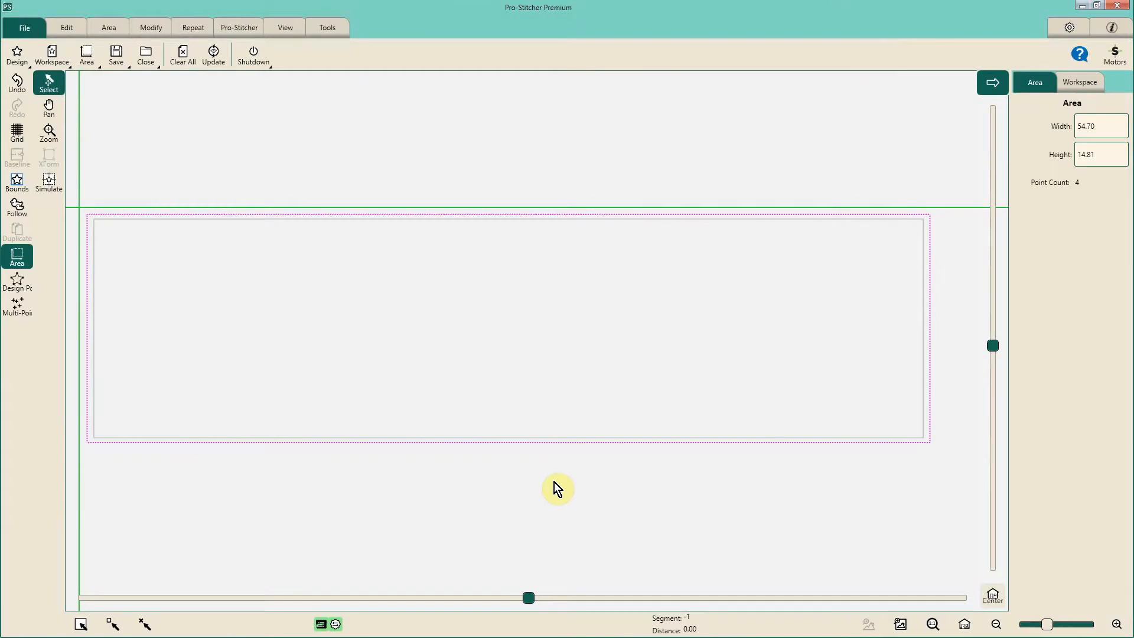
Show the Area tools for the 54.70 by 14.81 runner quilting area.
left_click(107, 27)
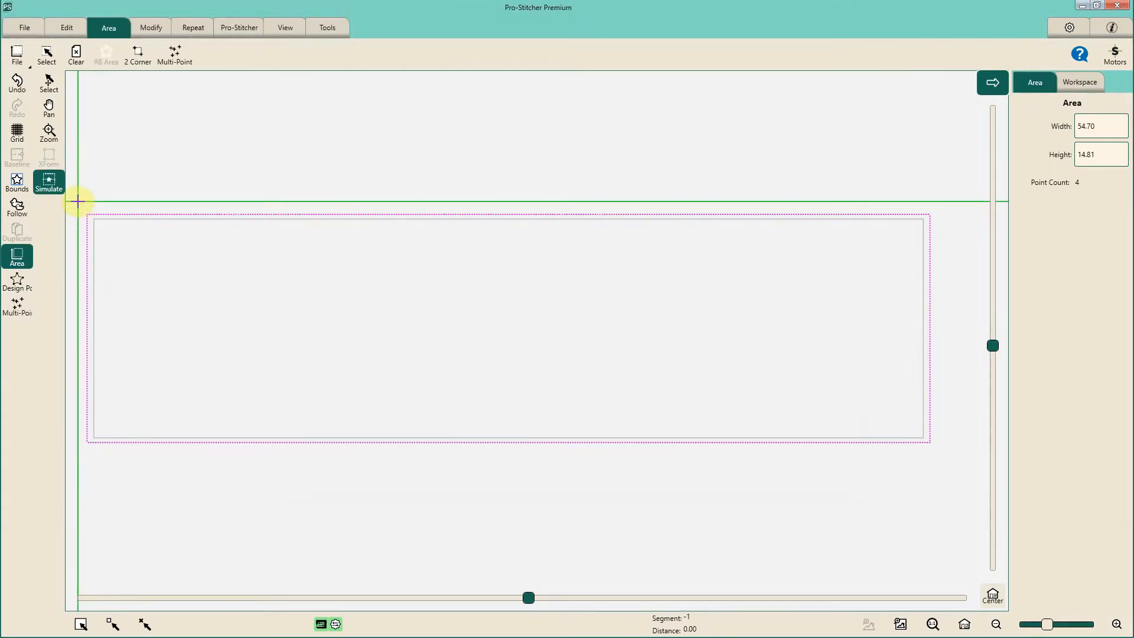
mouse_move(358, 266)
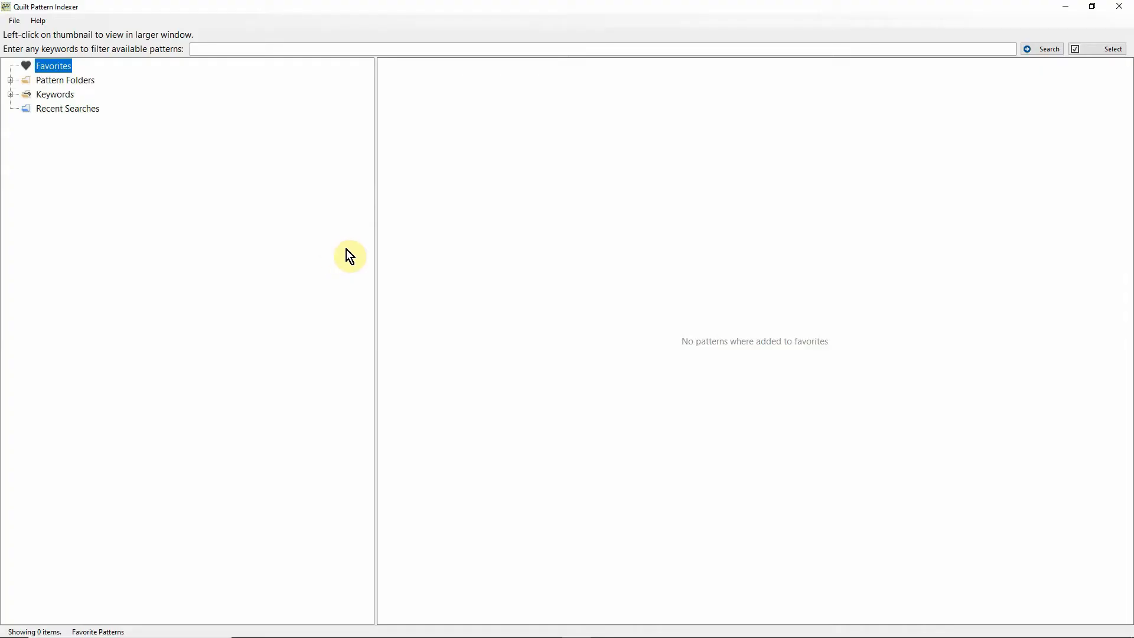
mouse_move(301, 201)
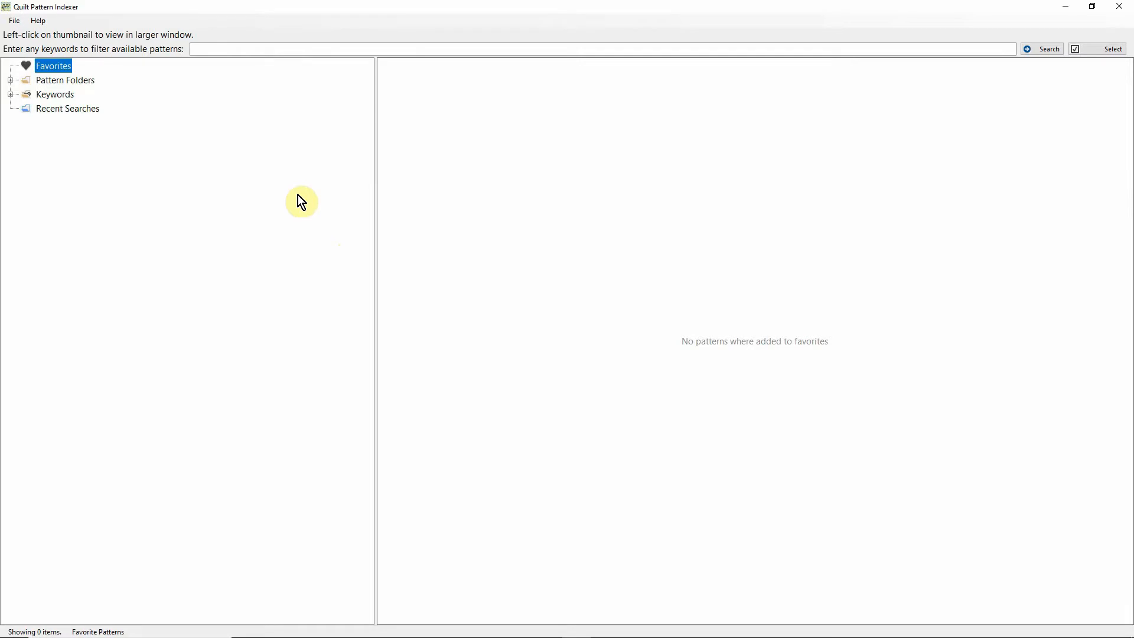
mouse_move(294, 195)
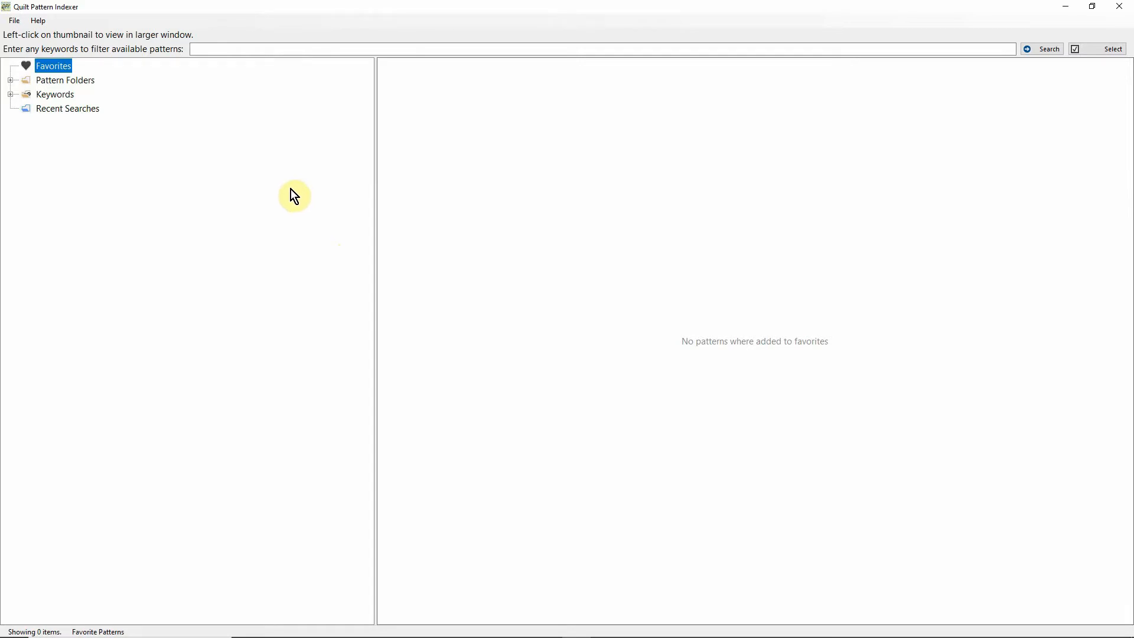
Filter the pattern folders by keyword 'e2e leaves' to list 36 matching designs.
left_click(65, 79)
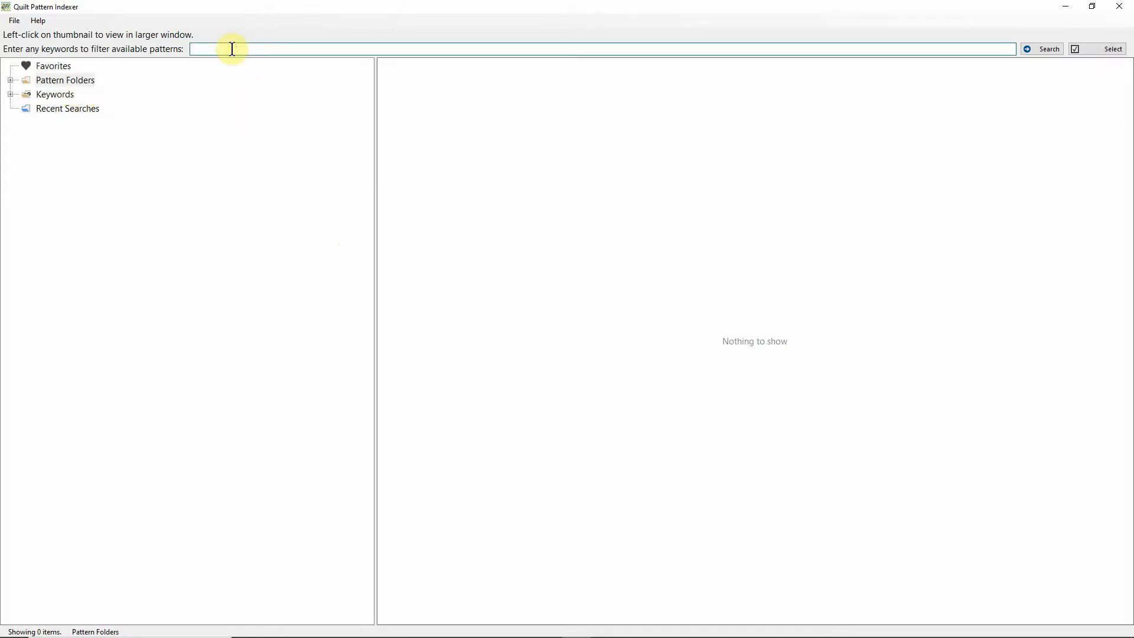
type("e2e")
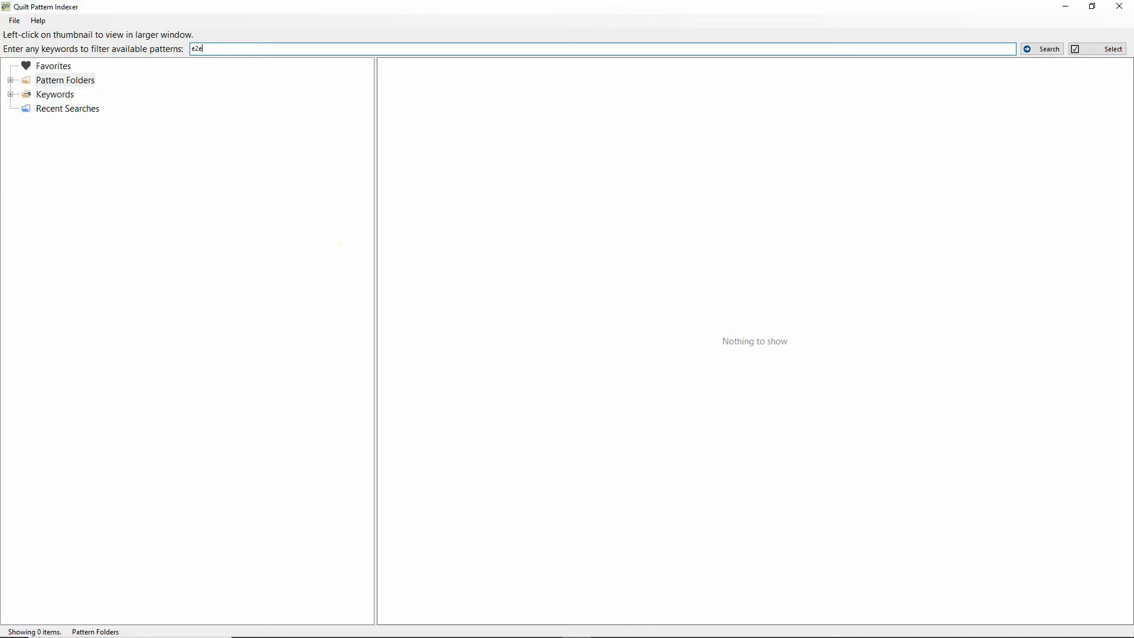
type("leaves")
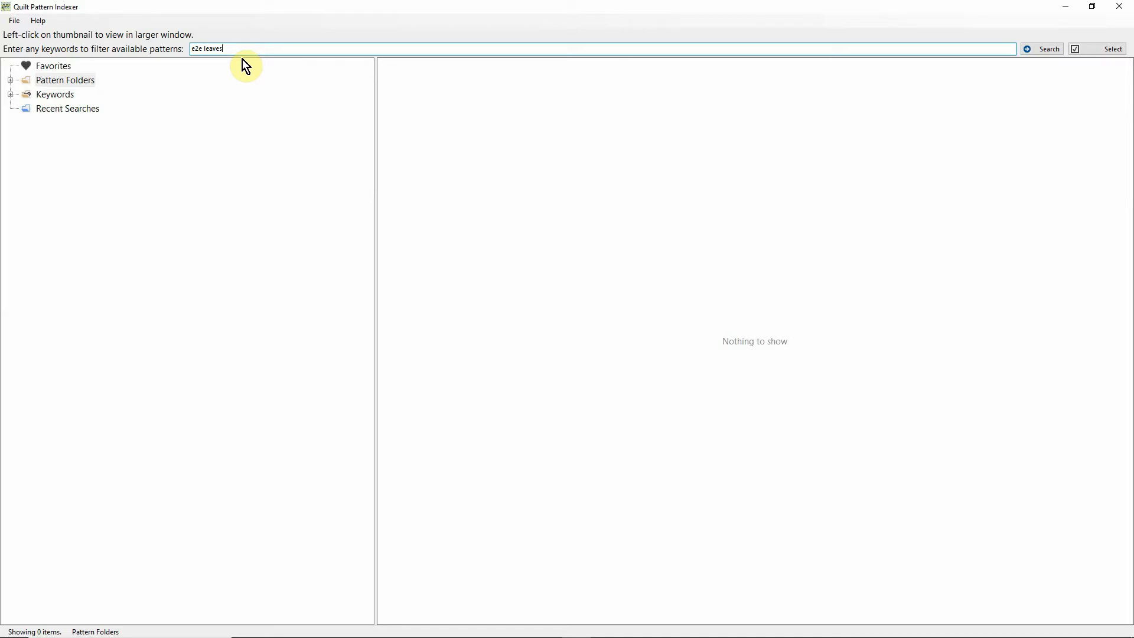
left_click(1048, 48)
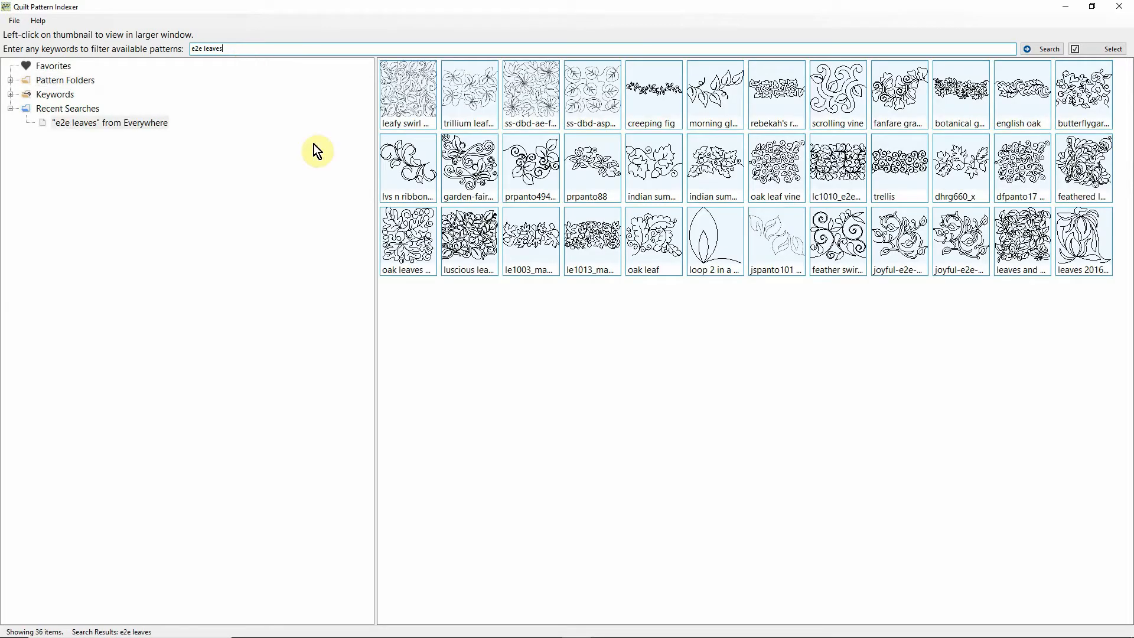
mouse_move(659, 112)
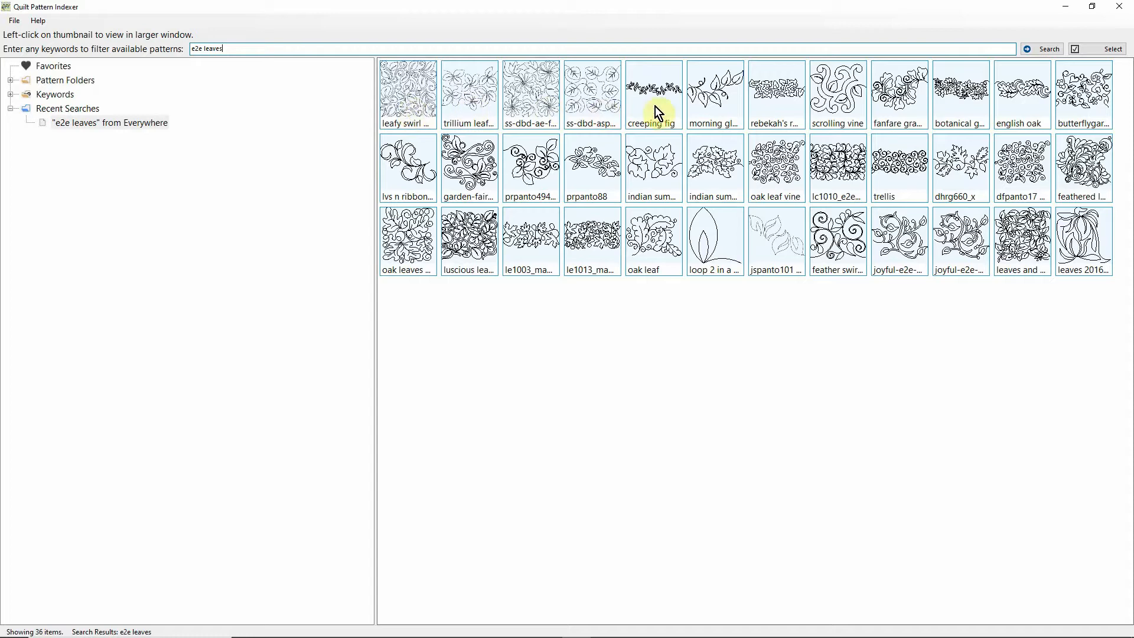
mouse_move(607, 173)
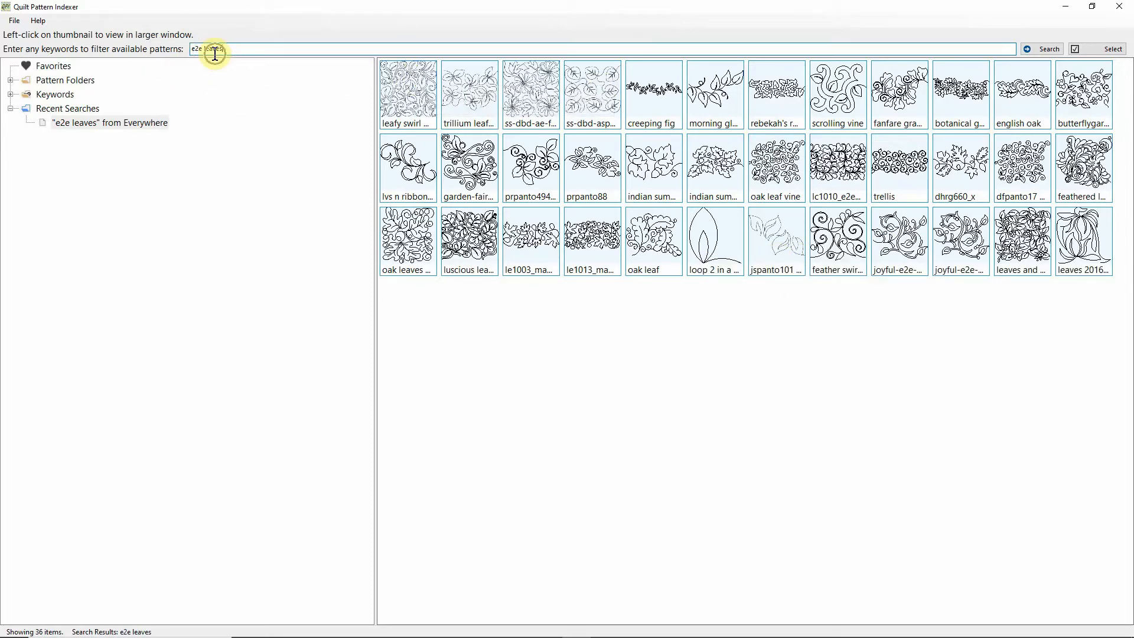
mouse_move(899, 167)
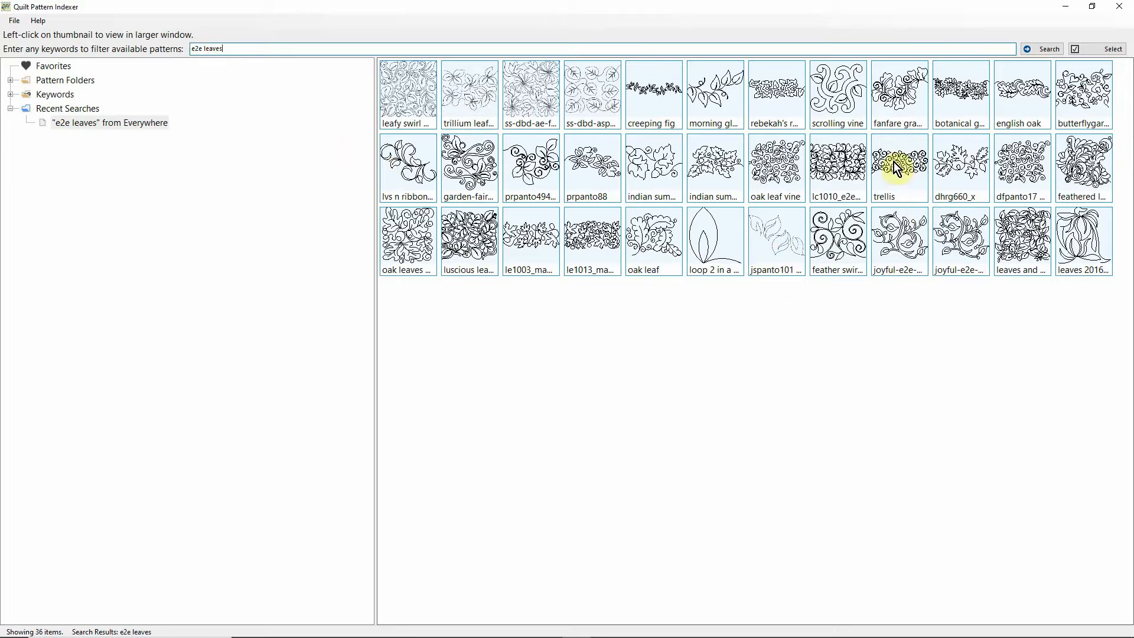
Enlarge the trellis leaf pattern preview and bring up its action menu.
left_click(899, 166)
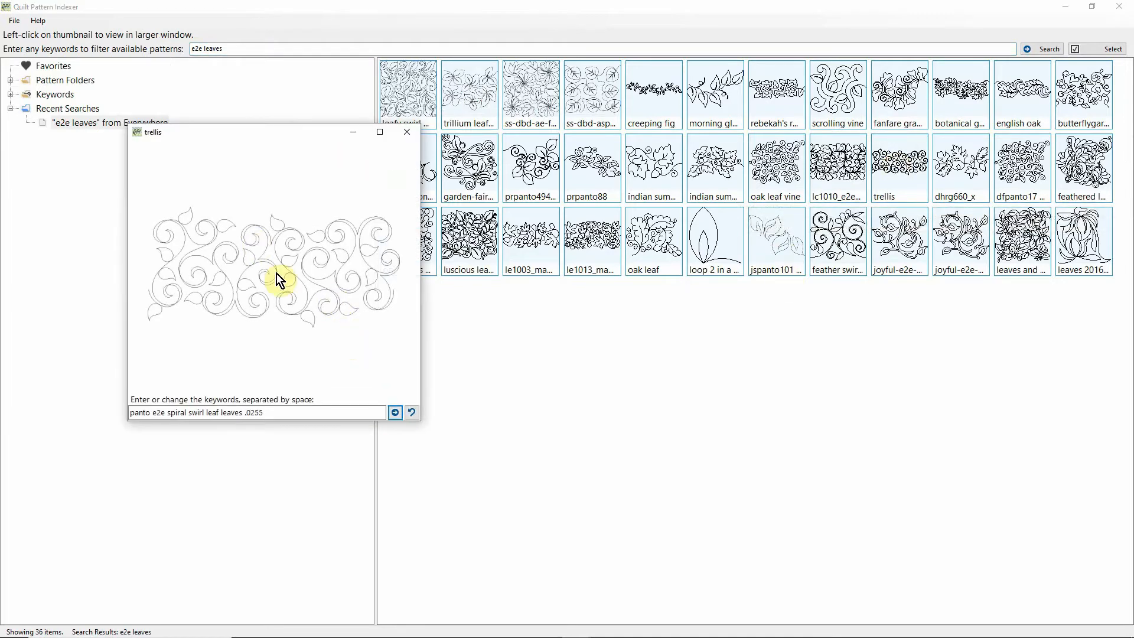
left_click(275, 282)
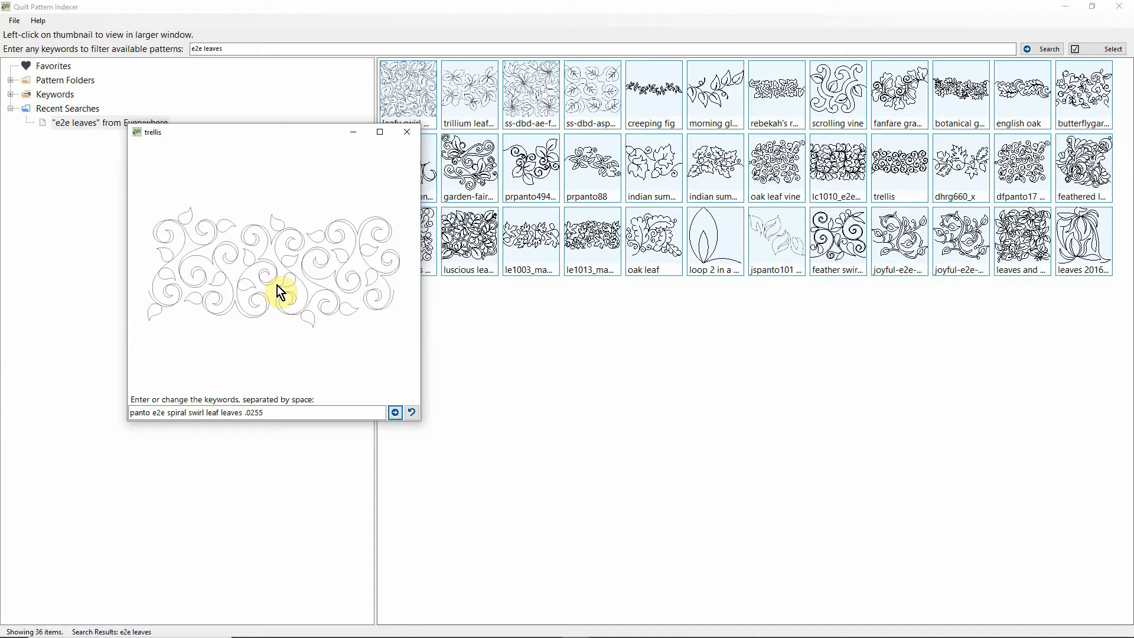
right_click(278, 272)
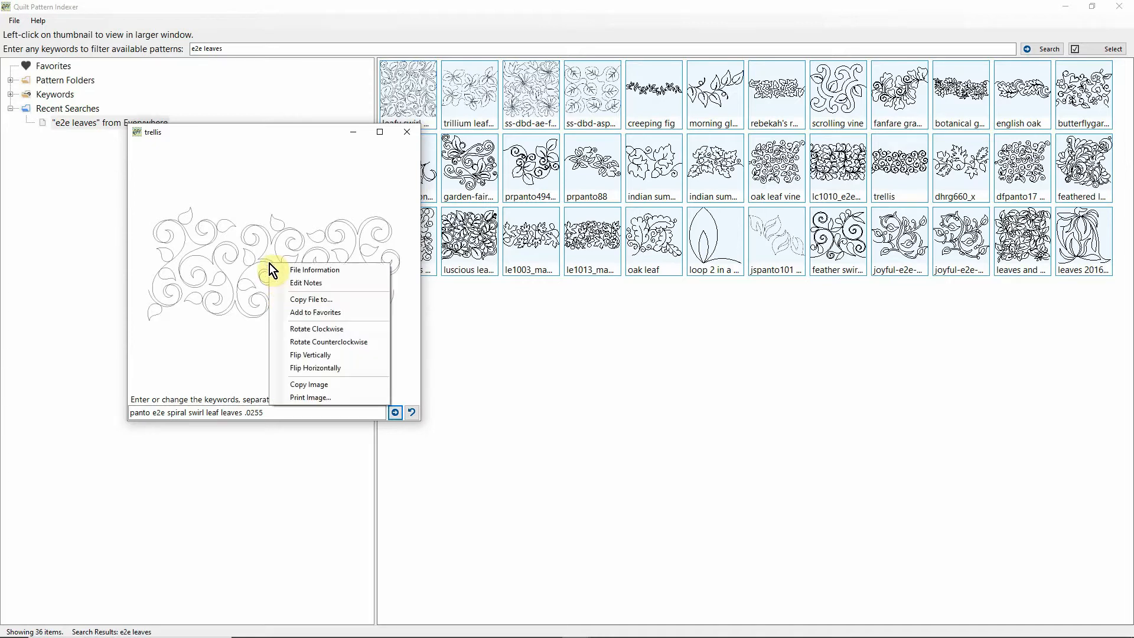
mouse_move(296, 281)
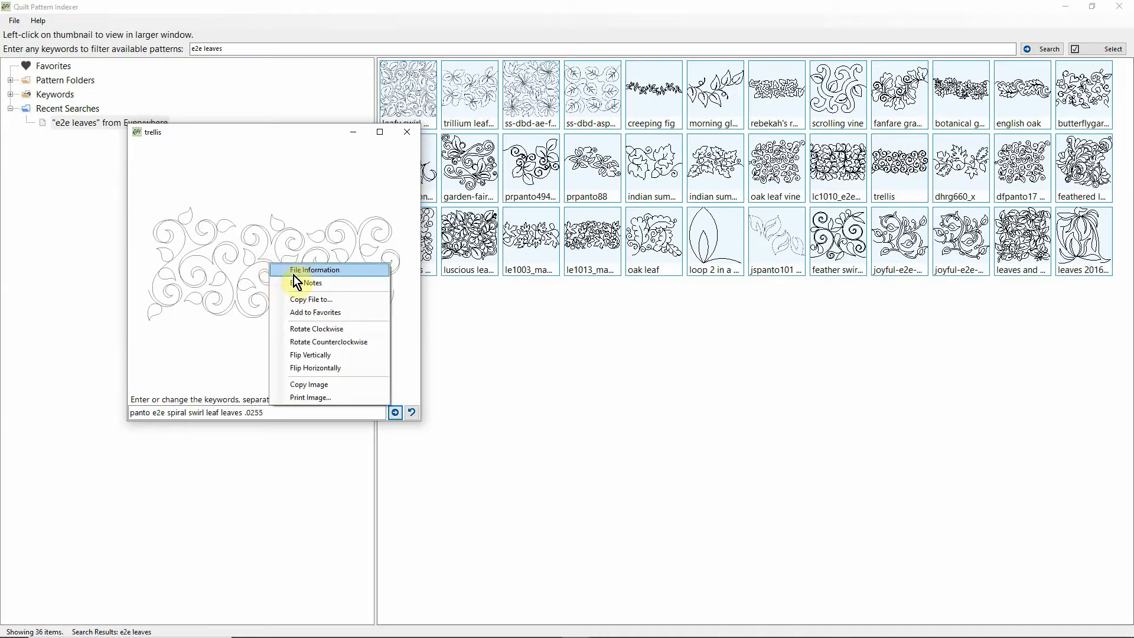
Copy trellis.hqf to the #mk smallrunner folder on the CLASS FLASH (E:) drive.
left_click(310, 299)
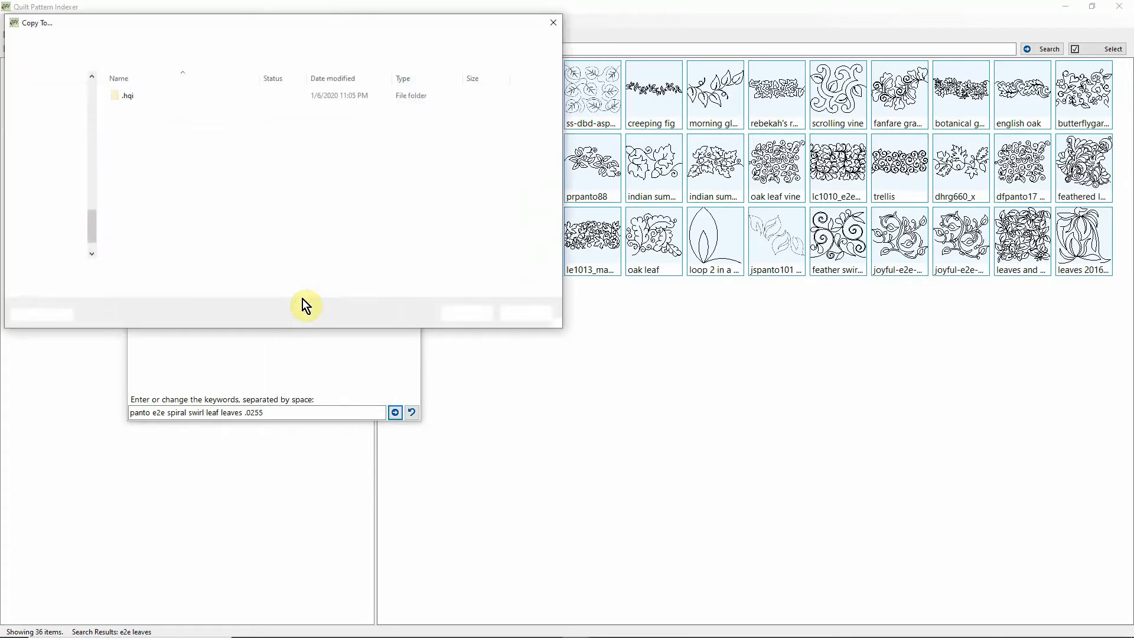
left_click(62, 223)
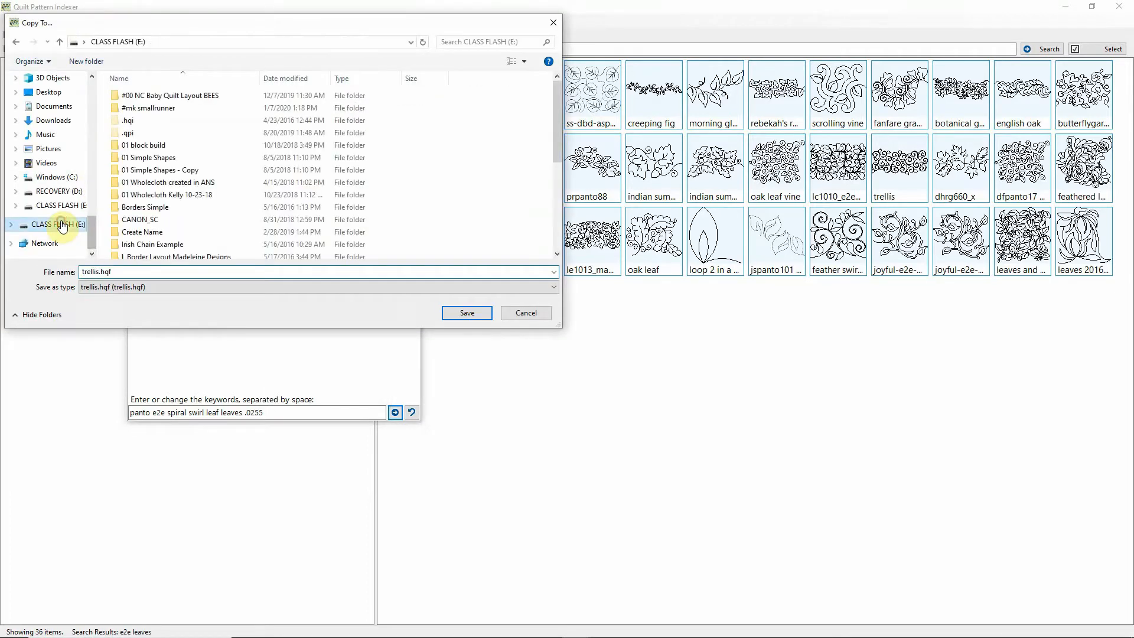
left_click(149, 108)
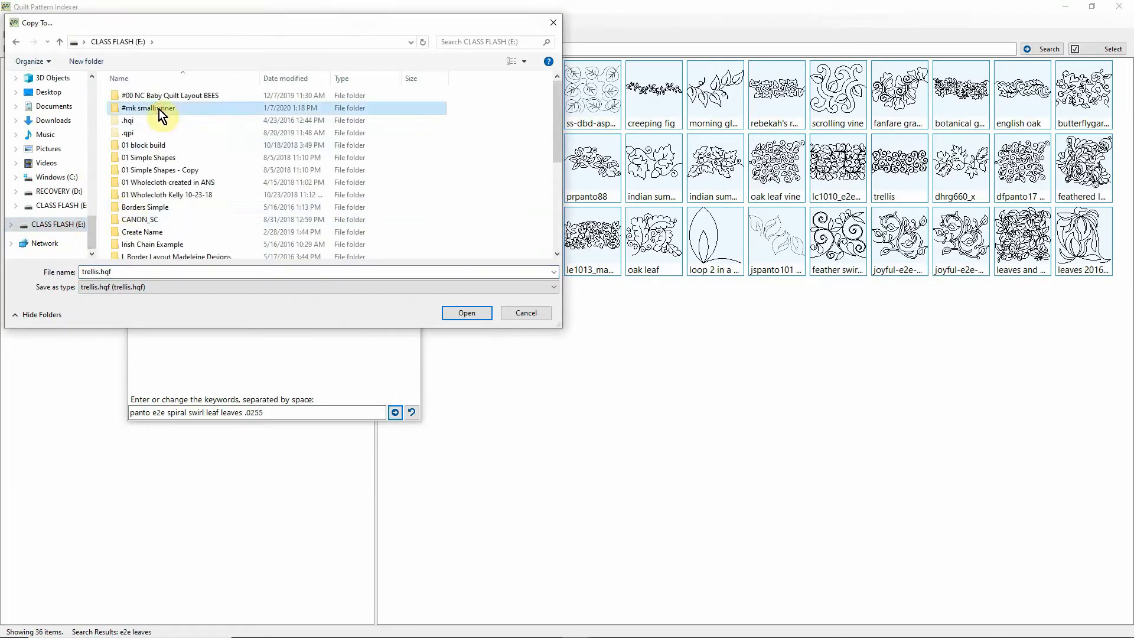
double_click(144, 108)
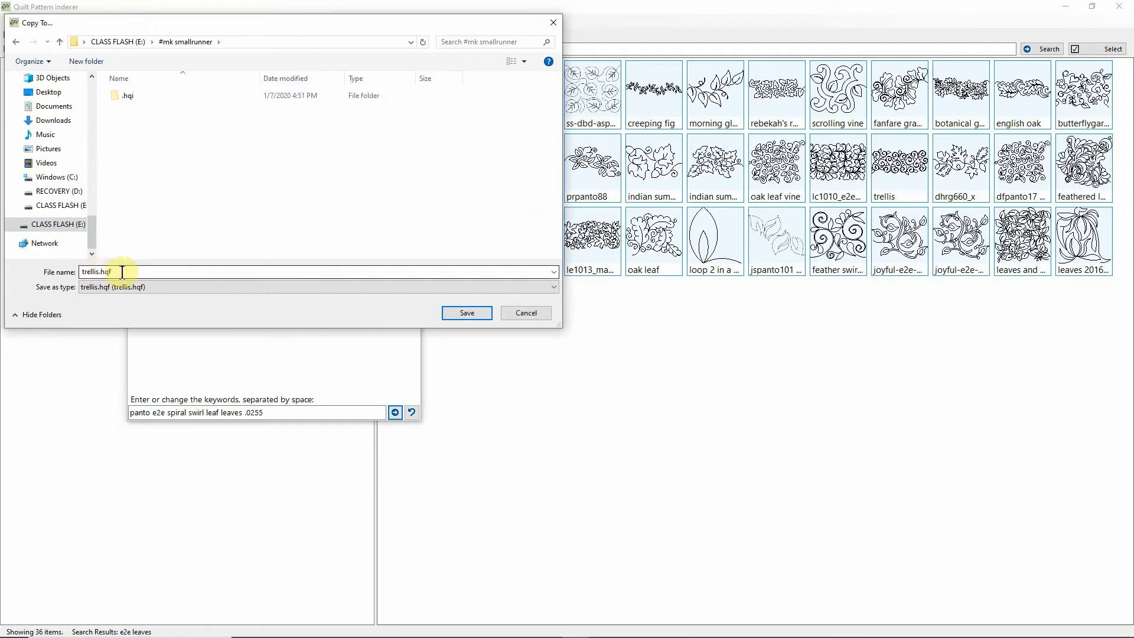
left_click(465, 312)
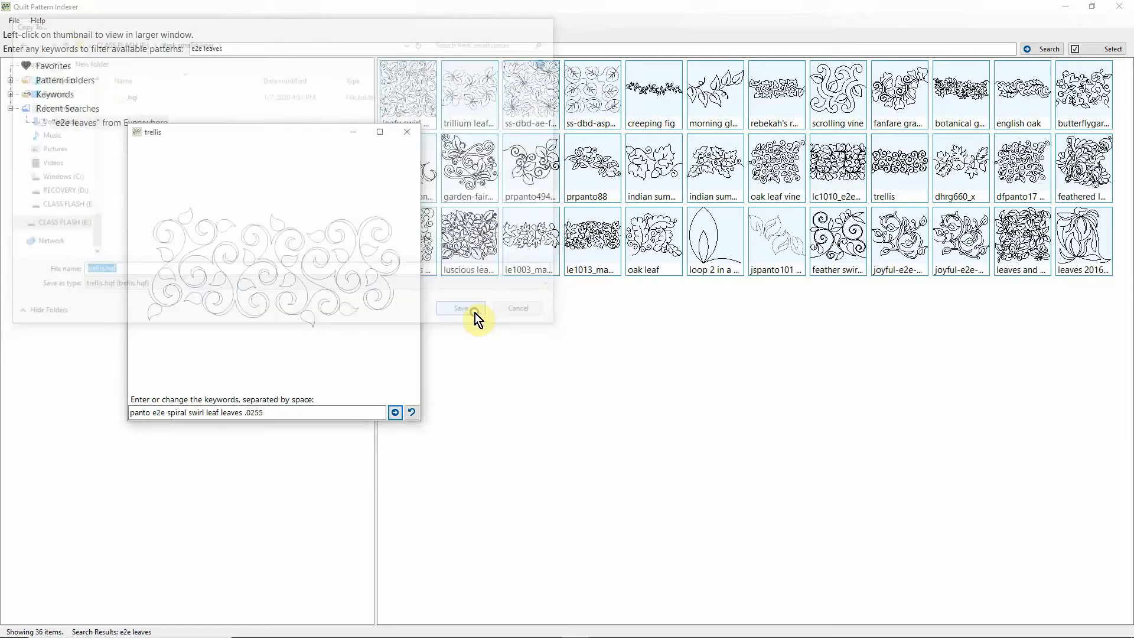
left_click(460, 307)
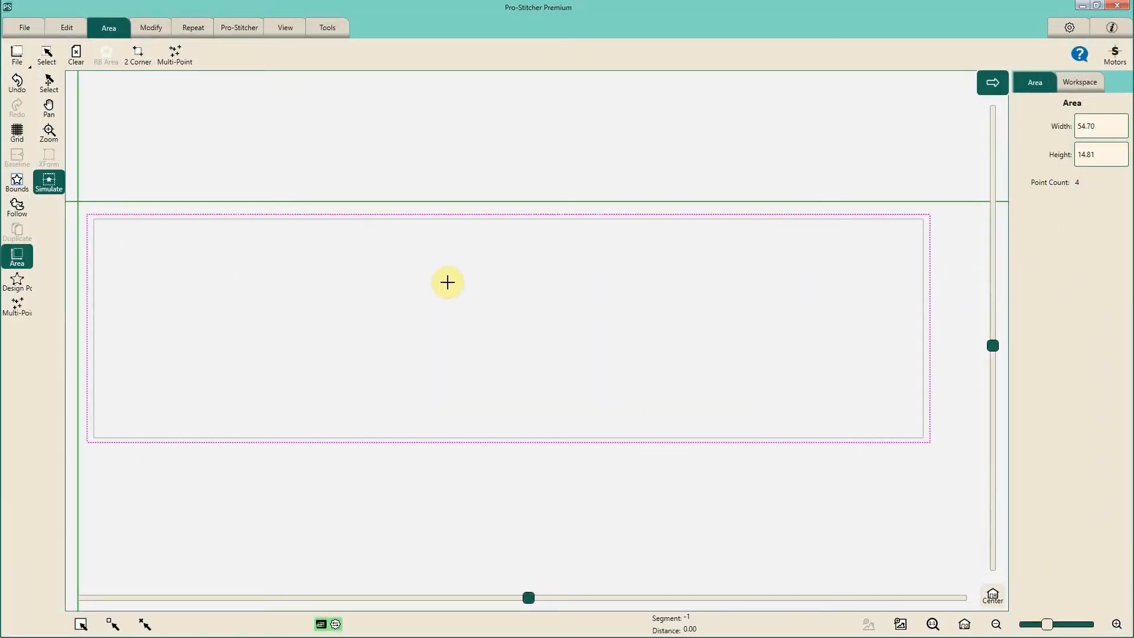
Load the trellis design for repeating horizontally five times with a -0.35 gap.
left_click(25, 27)
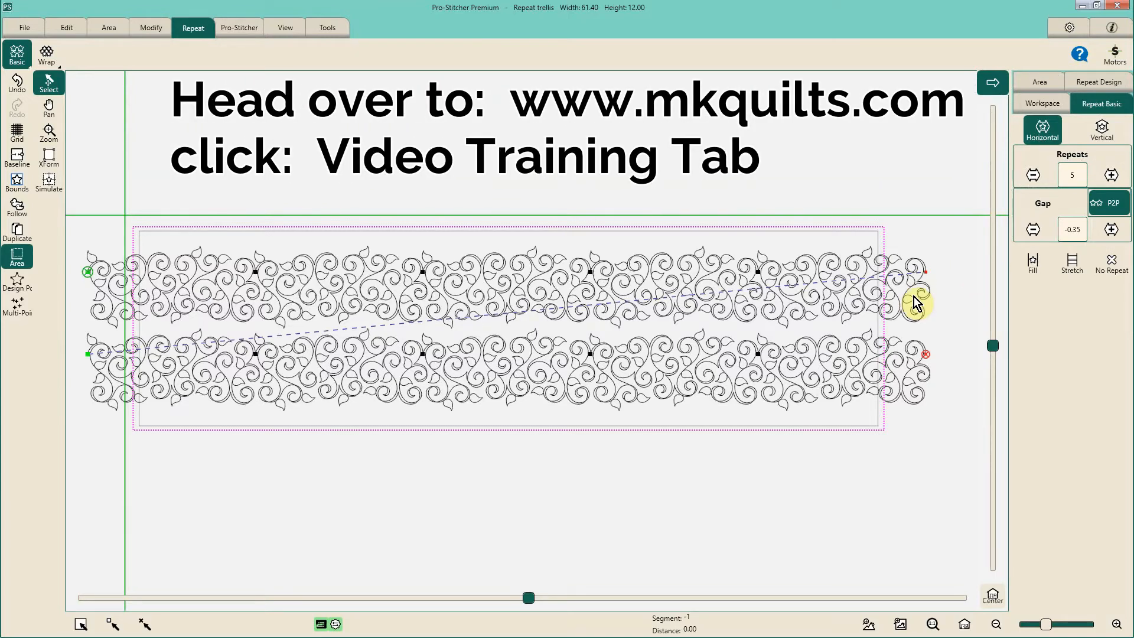
mouse_move(962, 311)
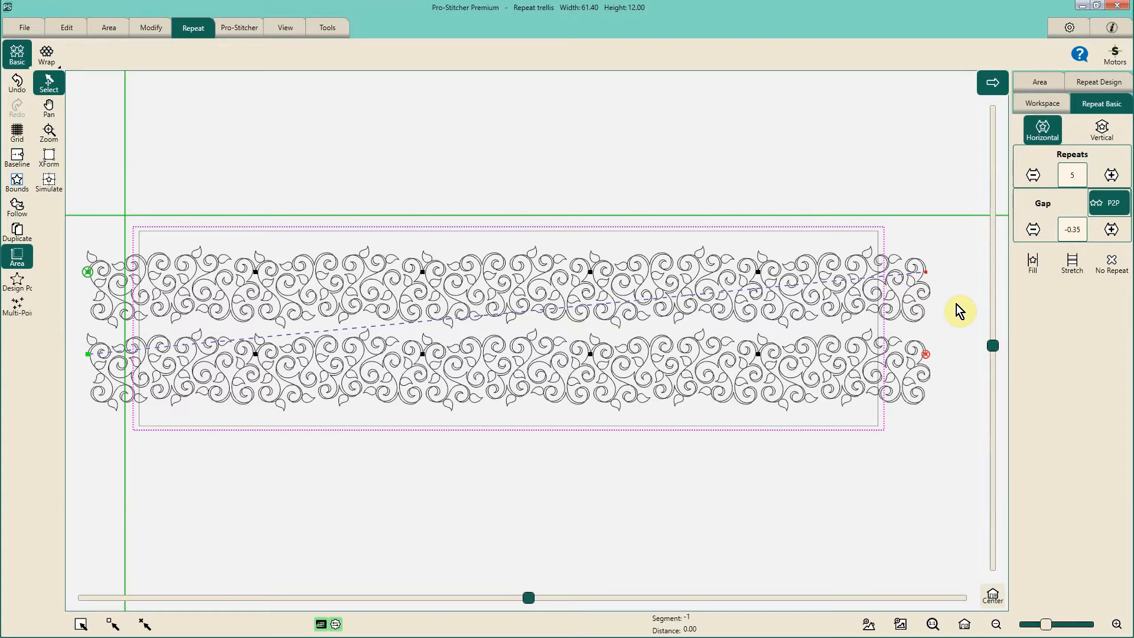
mouse_move(578, 345)
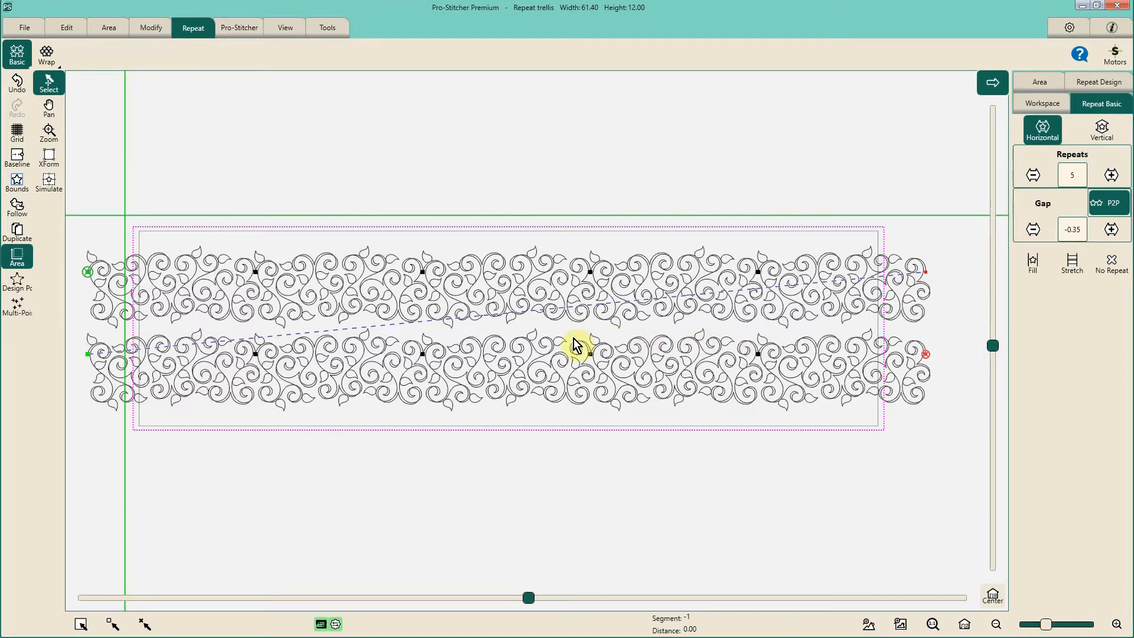
Crop the repeated trellis rows to the runner area boundary.
left_click(150, 27)
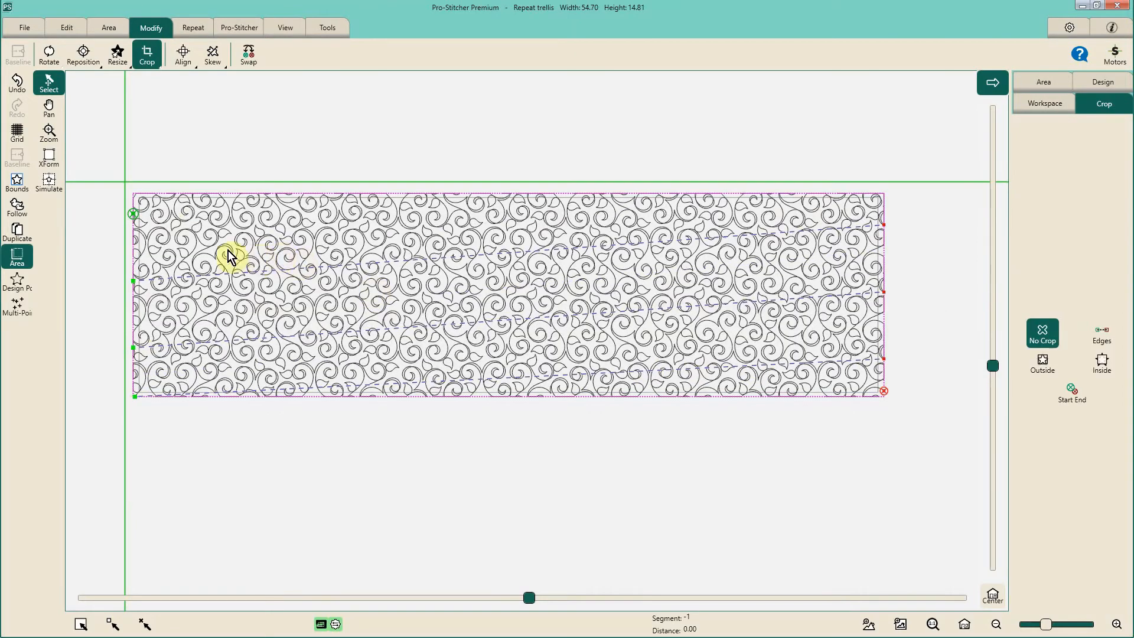
mouse_move(141, 231)
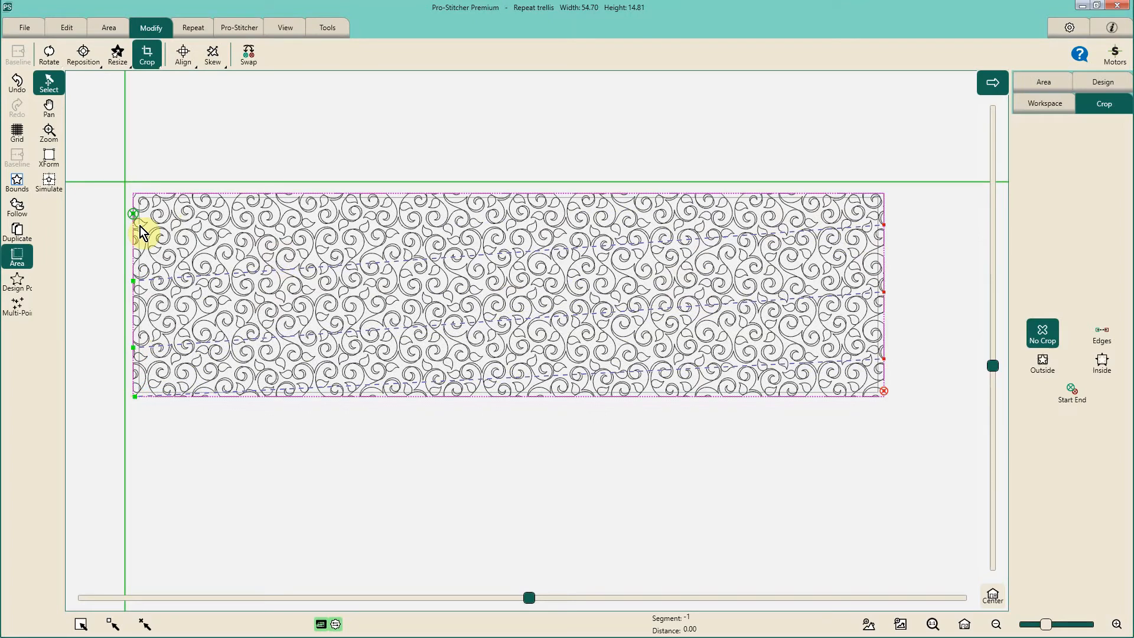
mouse_move(154, 223)
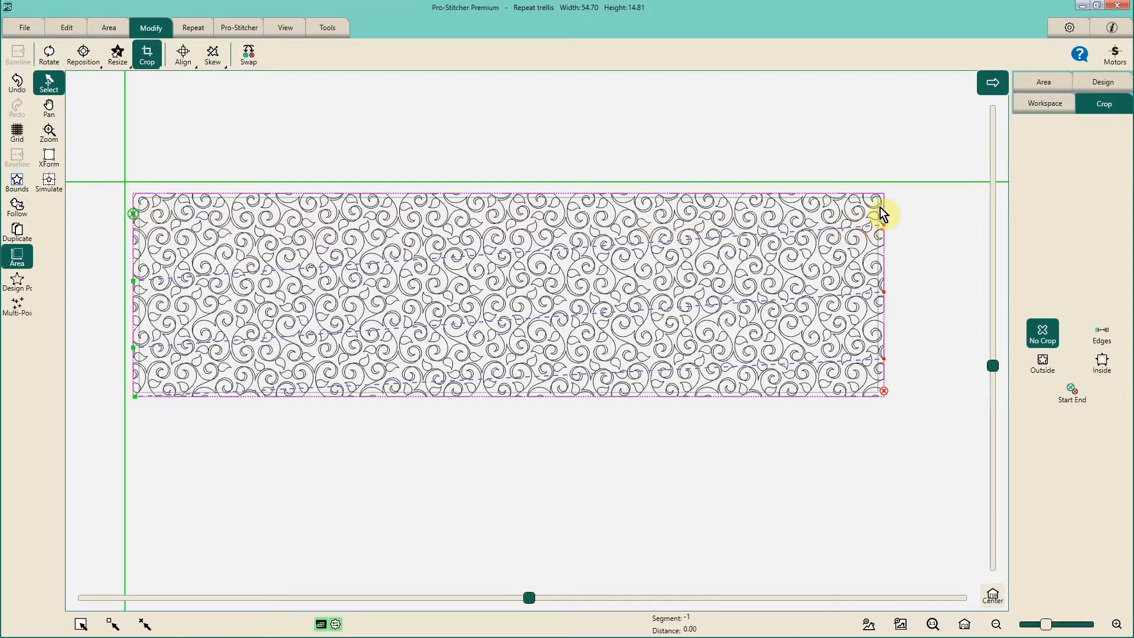
left_click(24, 28)
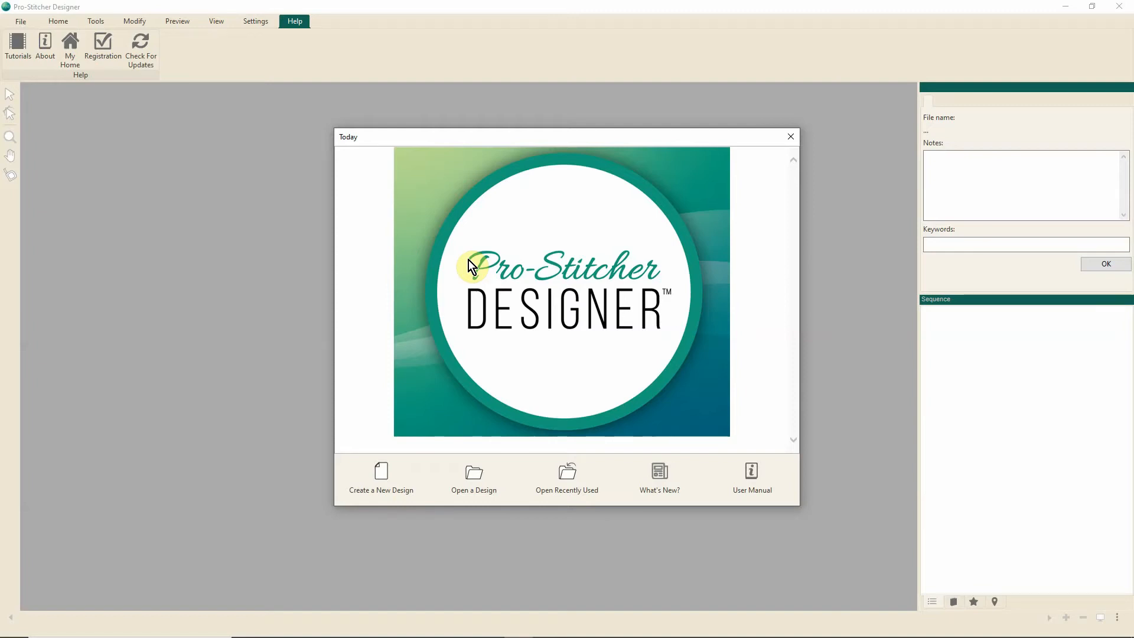
mouse_move(391, 279)
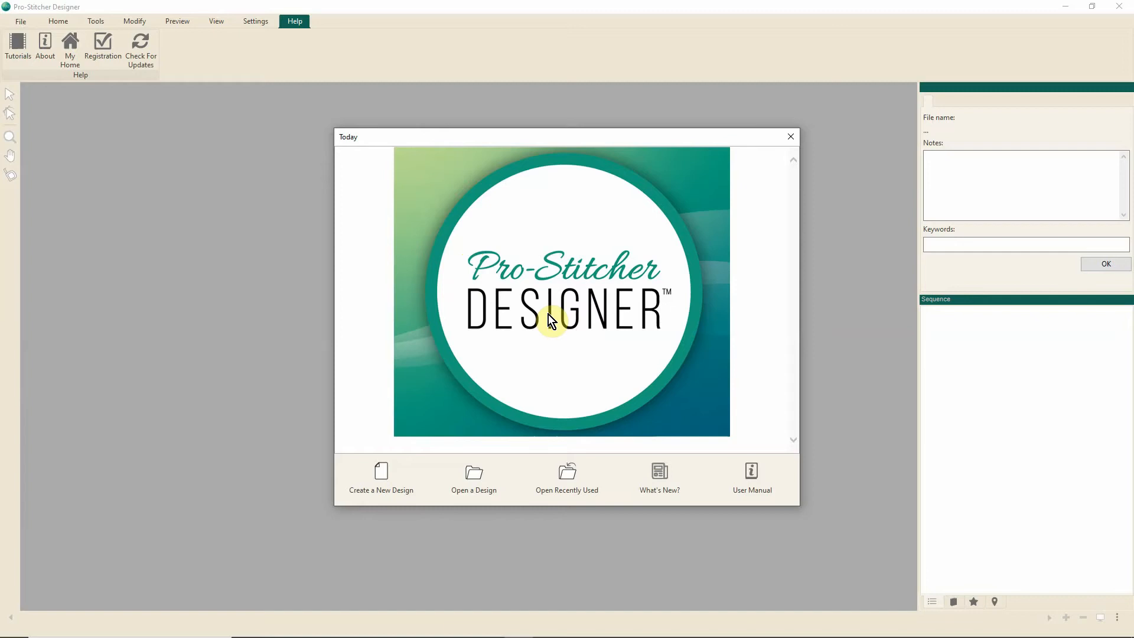
mouse_move(559, 317)
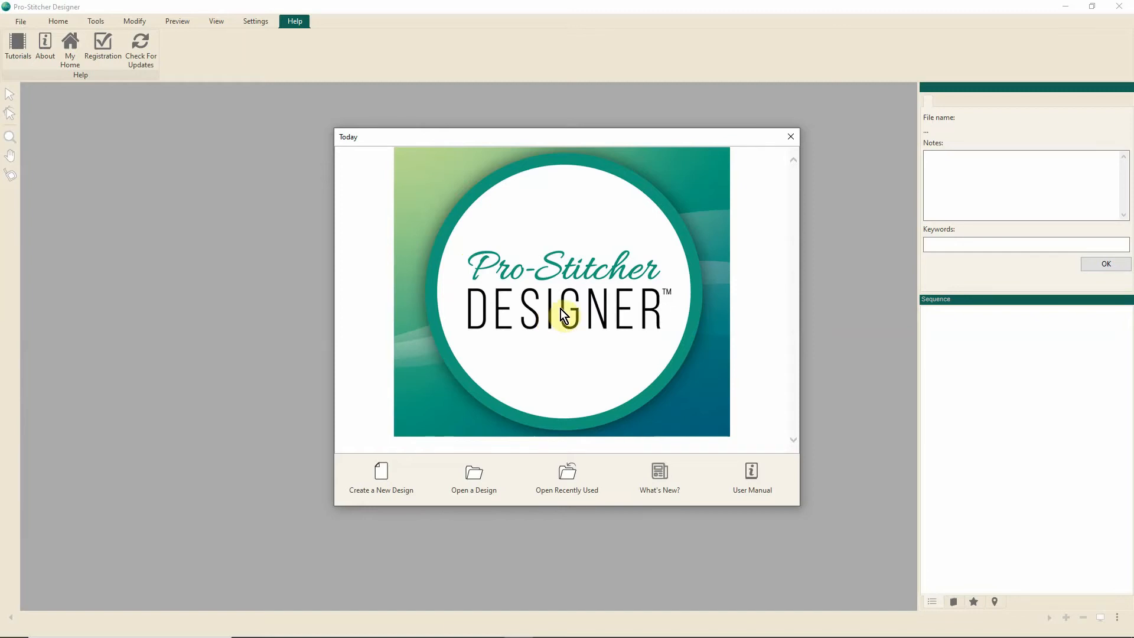
mouse_move(658, 262)
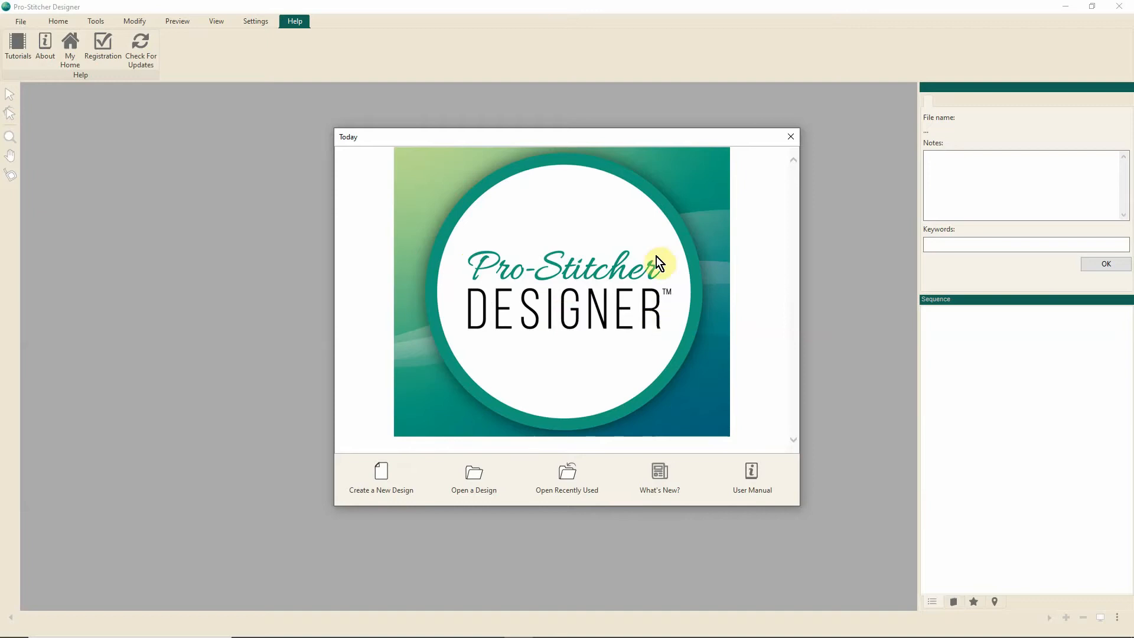
mouse_move(708, 282)
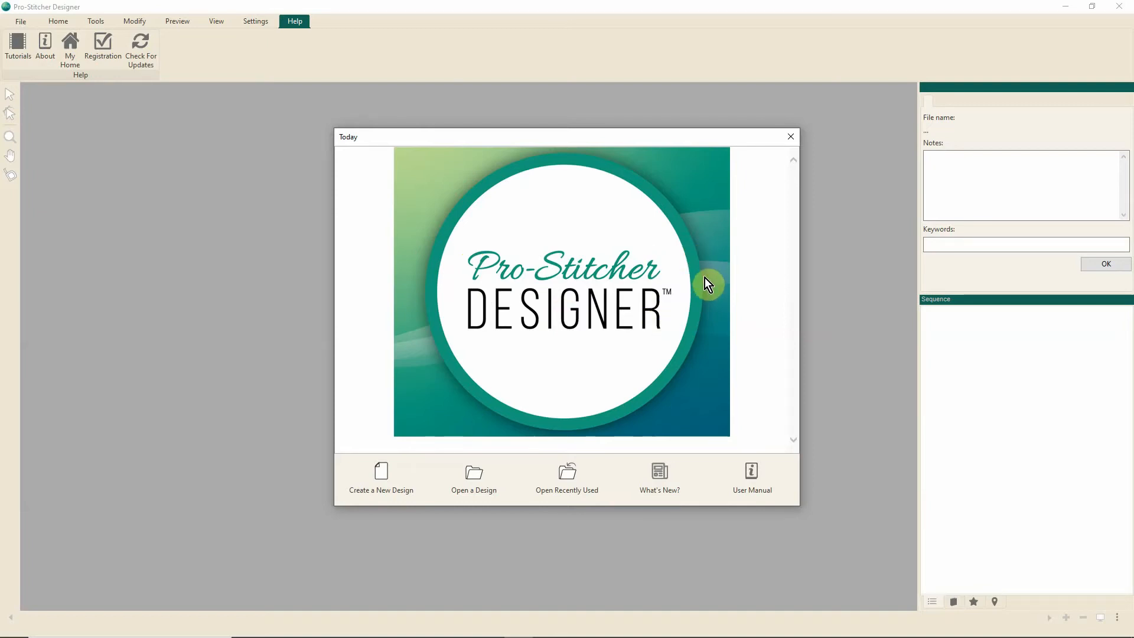
mouse_move(697, 316)
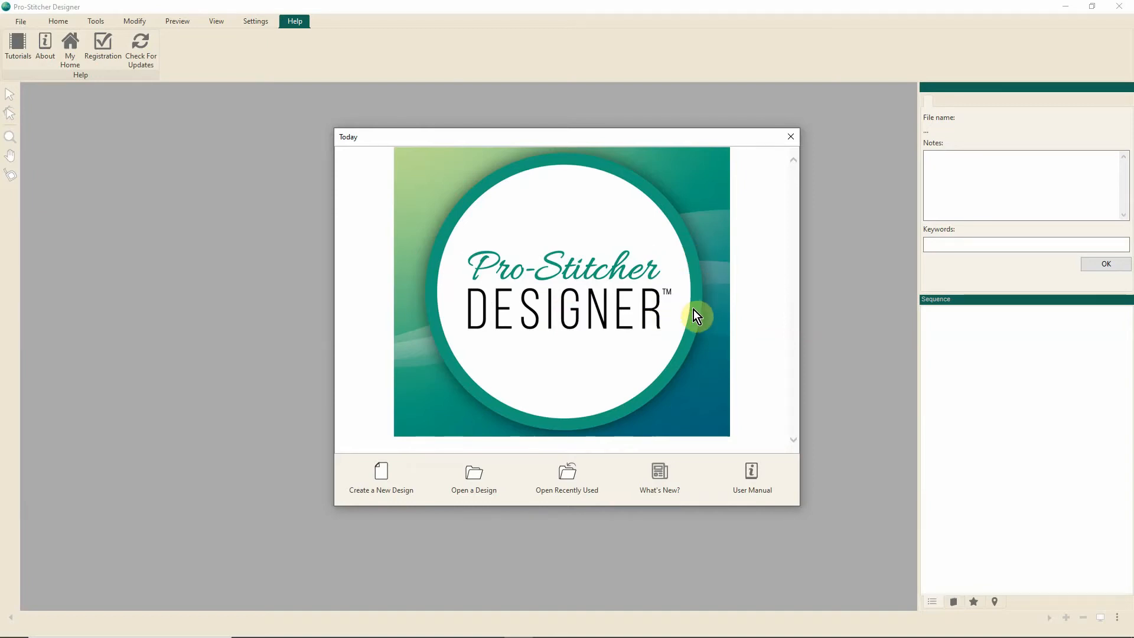
mouse_move(825, 450)
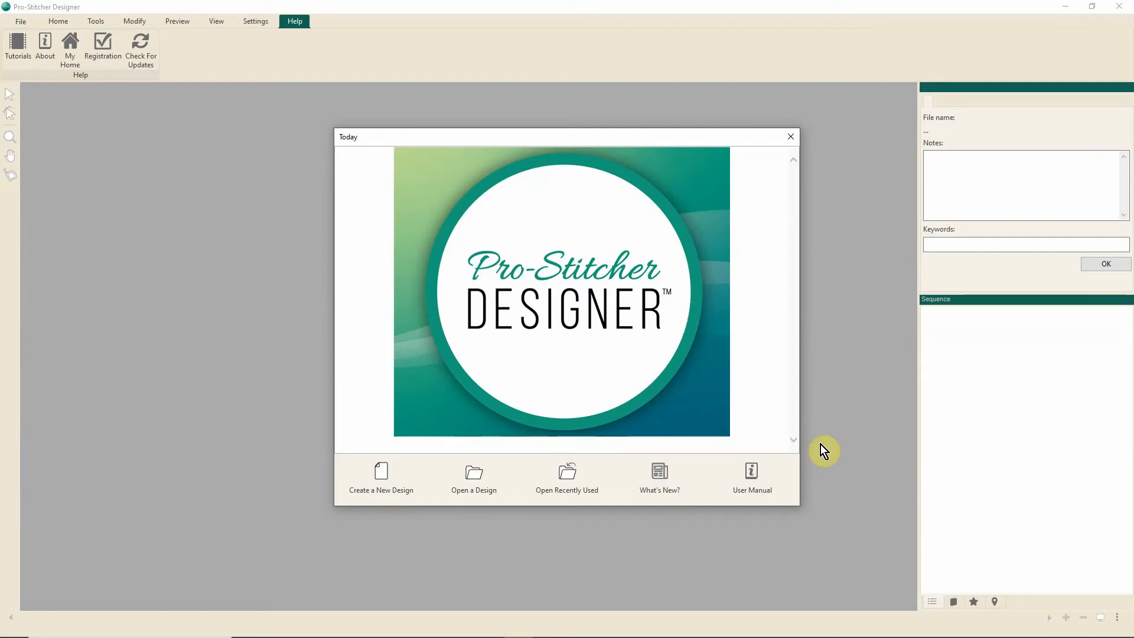
mouse_move(560, 333)
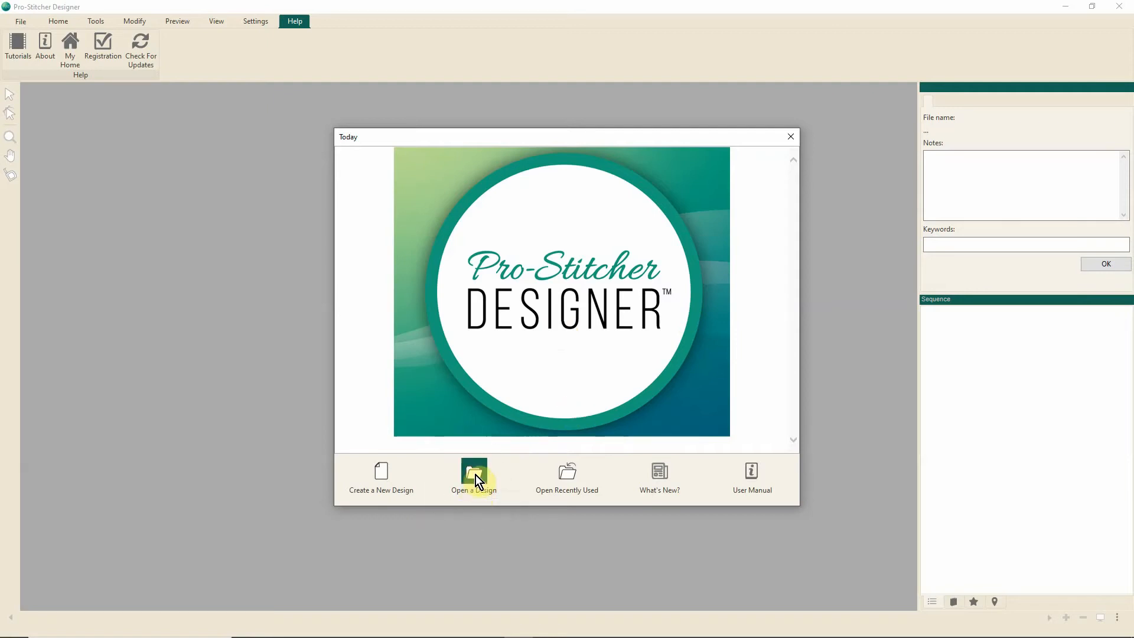
Open the saved runner trellis e2e.hqwa design from the Today window.
left_click(473, 478)
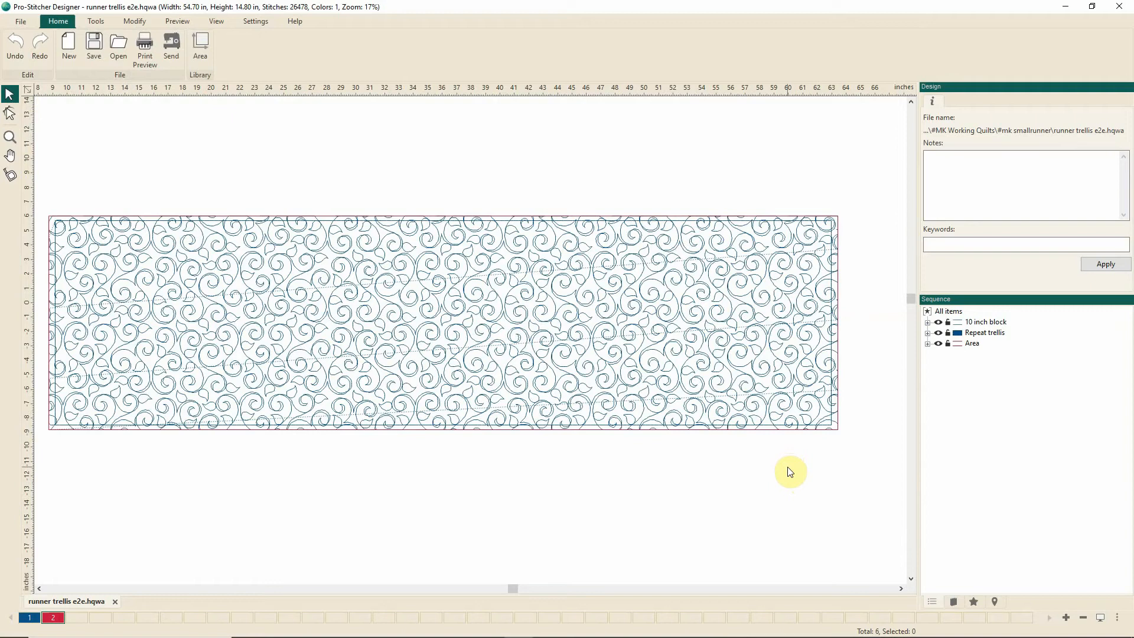
mouse_move(792, 476)
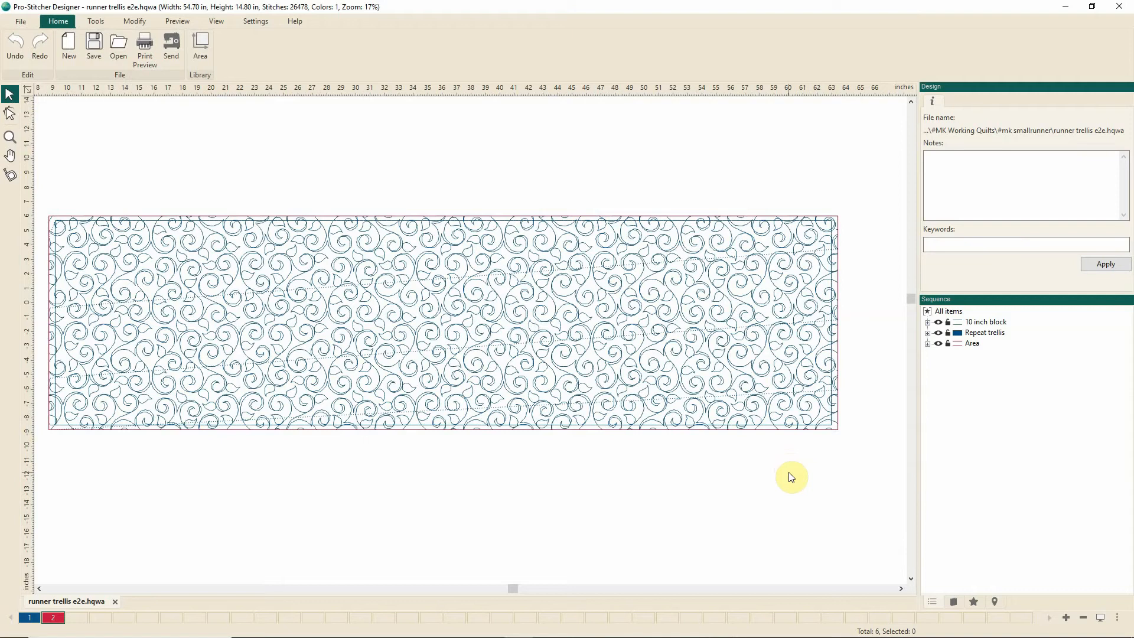
mouse_move(681, 476)
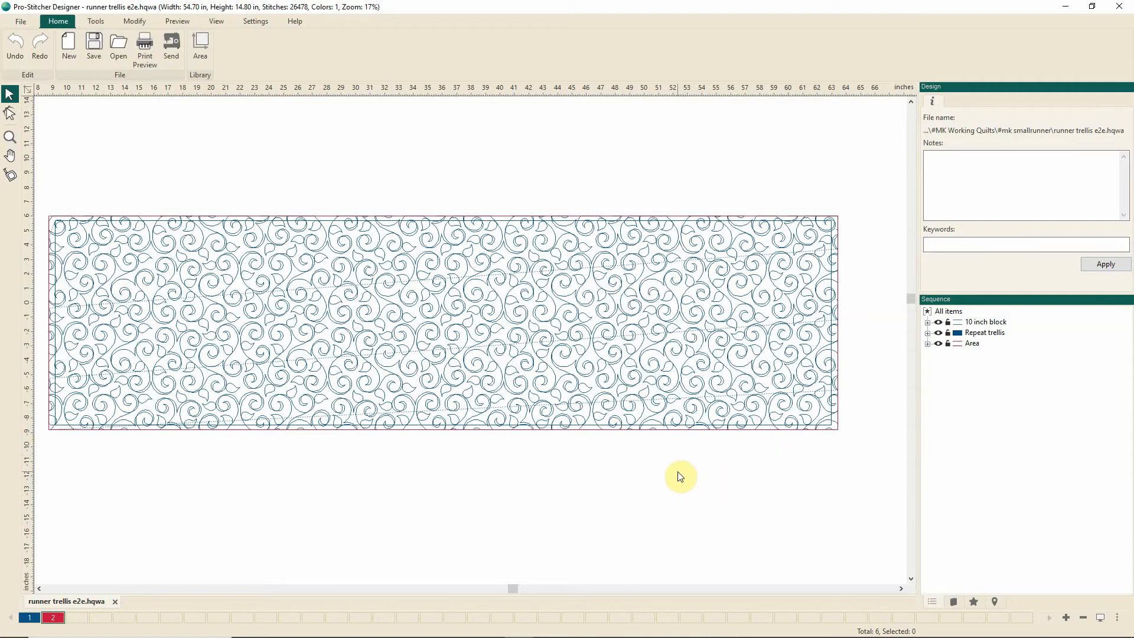
mouse_move(681, 483)
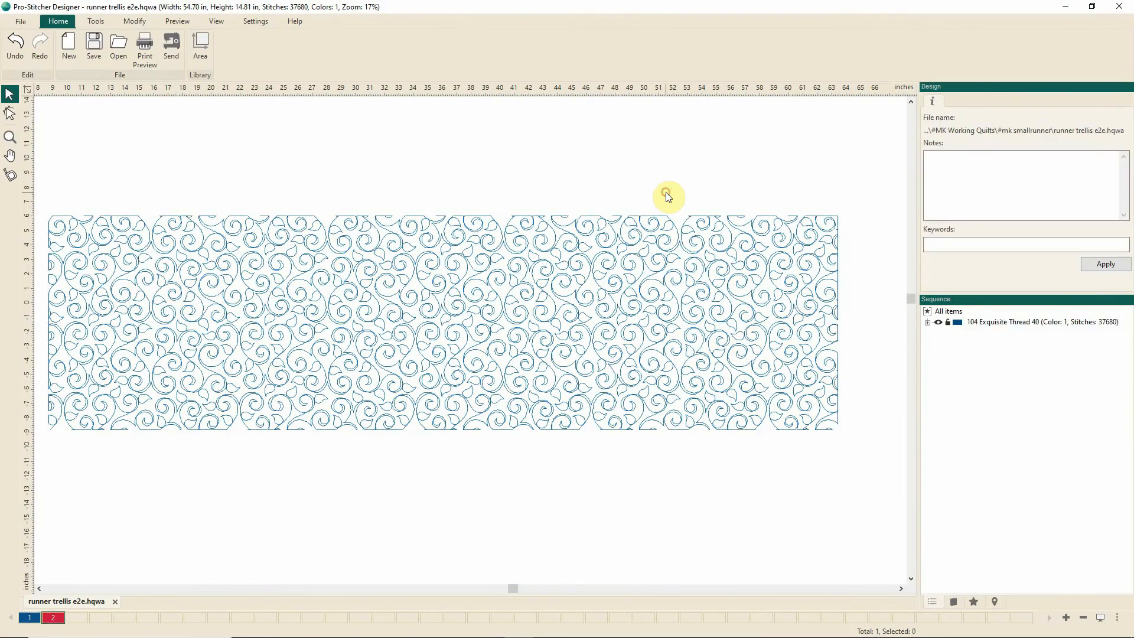
mouse_move(749, 234)
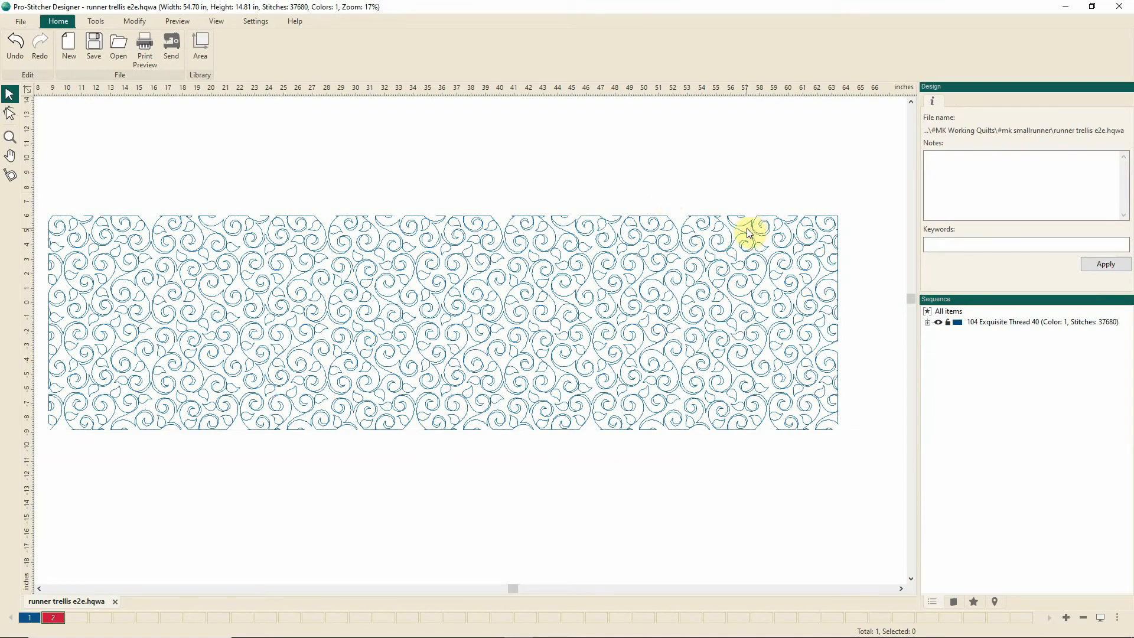
Expand the thread entry to reveal the single 37,680-stitch run.
left_click(929, 321)
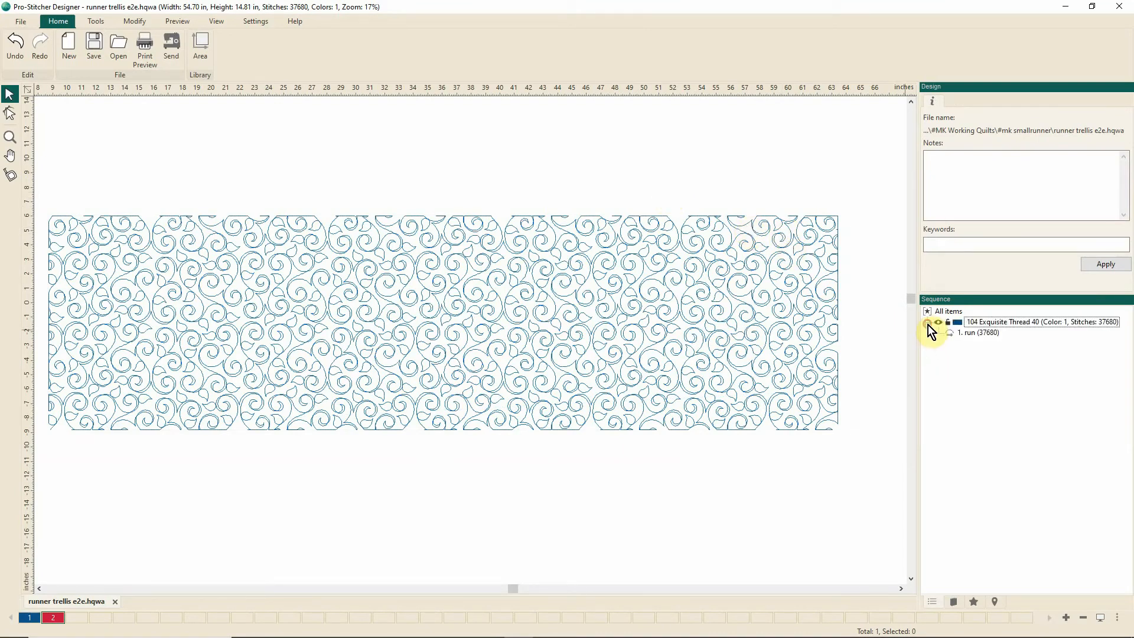